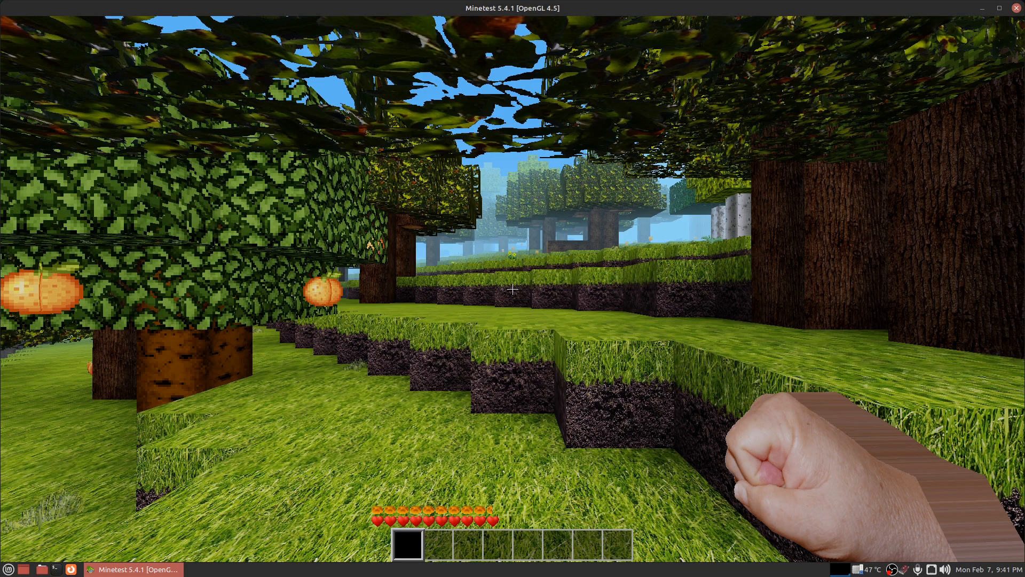
{"action": "mouse_move", "coordinate": [512, 288]}
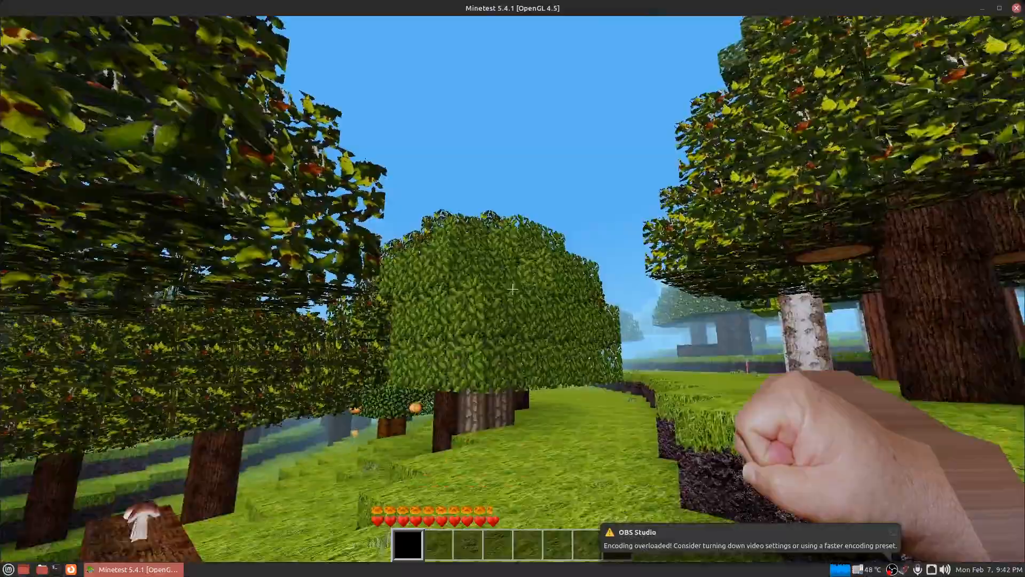
{"action": "mouse_move", "coordinate": [512, 288]}
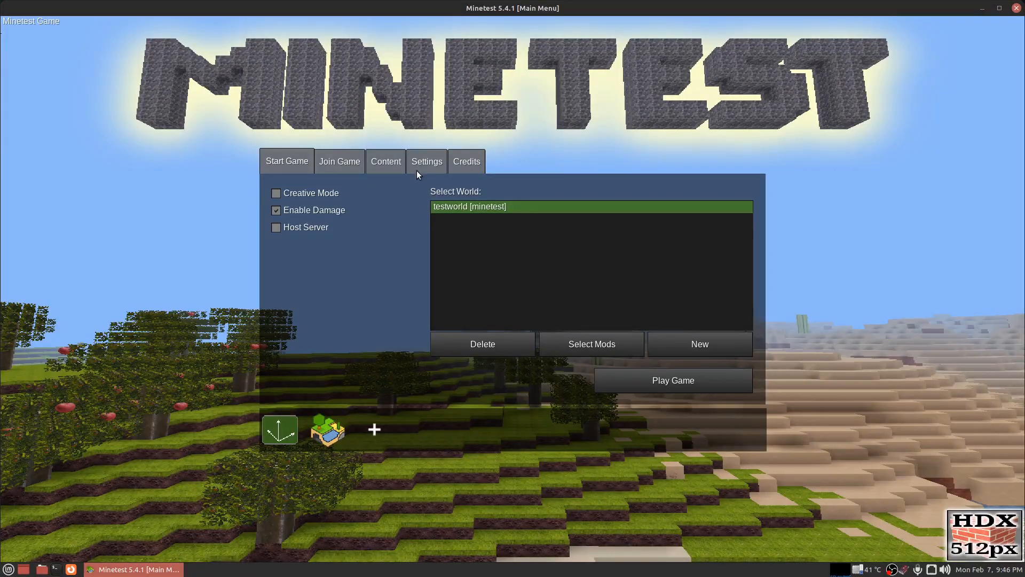
- Show the full settings list with all categories collapsed
{"action": "left_click", "coordinate": [426, 161]}
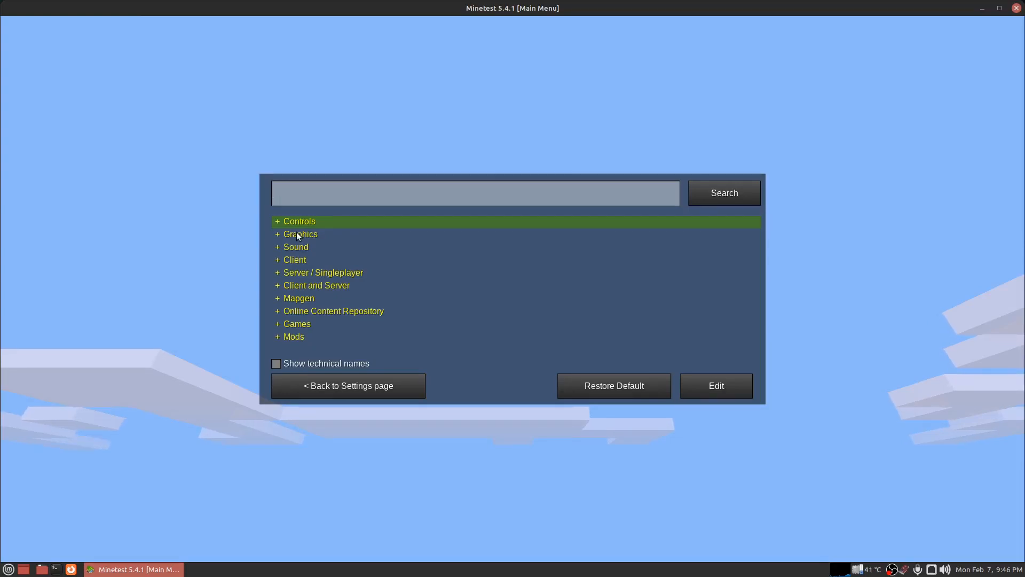
- Expand Graphics, then In-Game, then Advanced to reveal Viewing range 50
{"action": "left_click", "coordinate": [300, 233]}
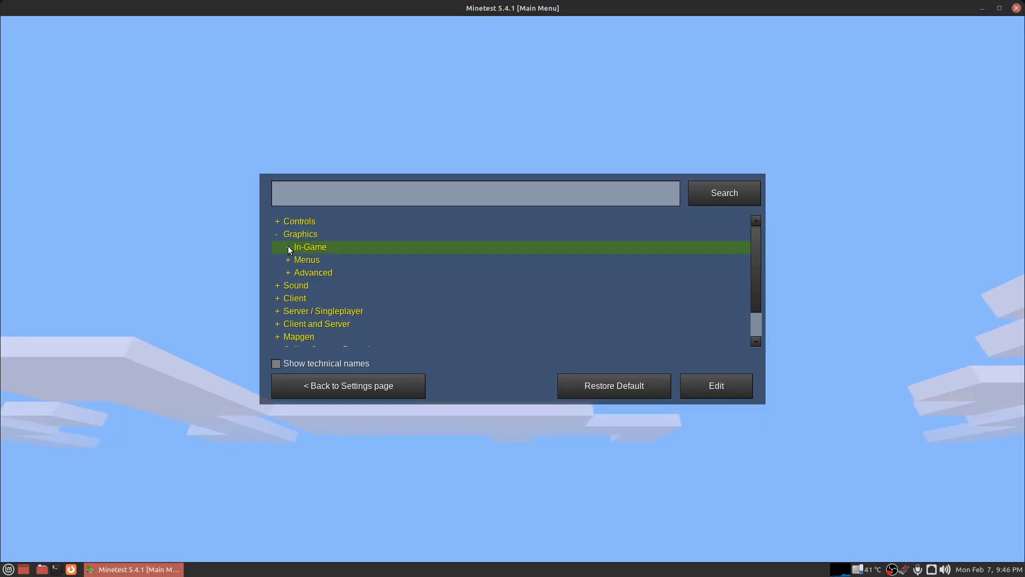
{"action": "left_click", "coordinate": [310, 246]}
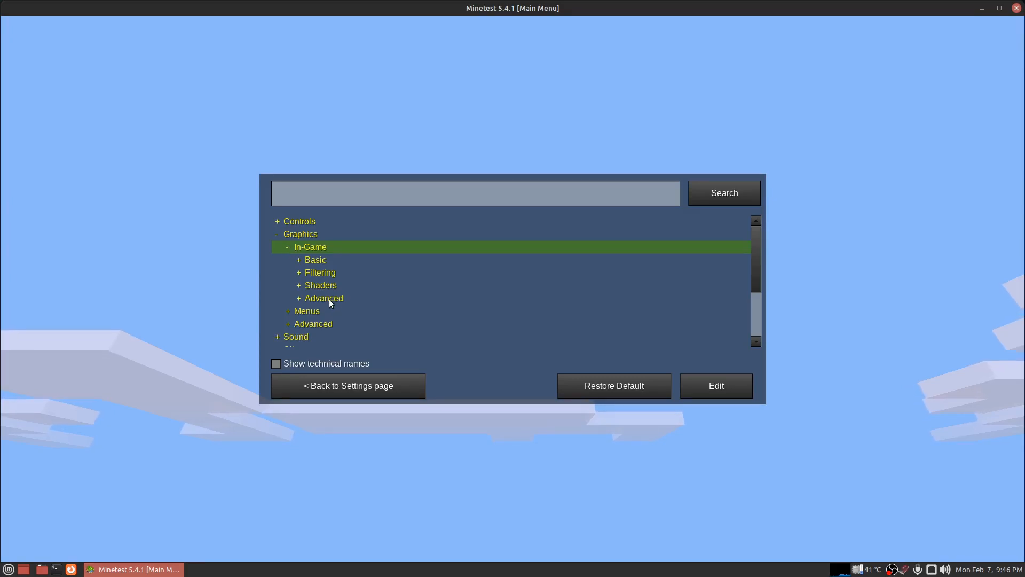
{"action": "left_click", "coordinate": [322, 298]}
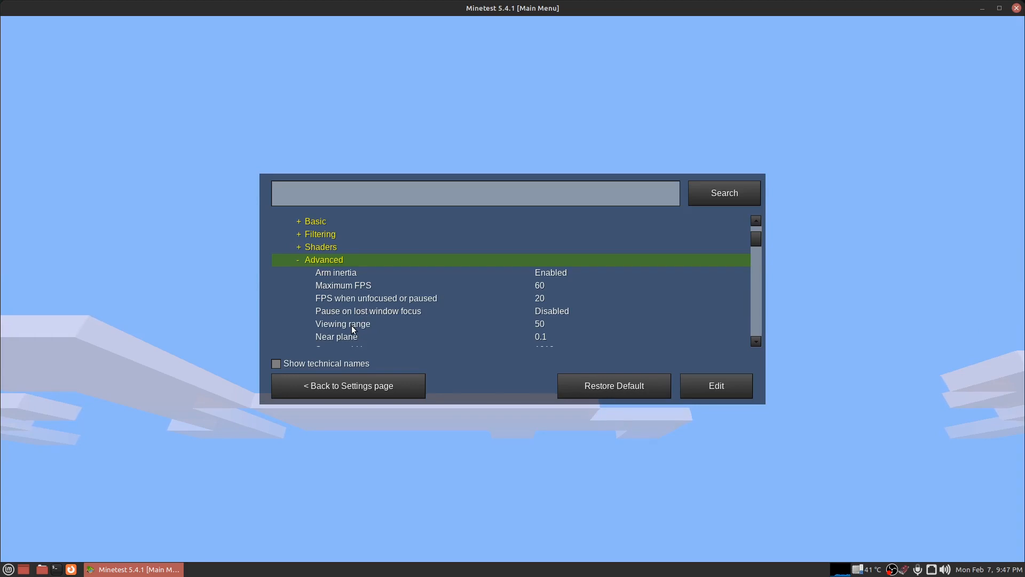
- Choose the Viewing range row, currently valued 50
{"action": "left_click", "coordinate": [343, 323]}
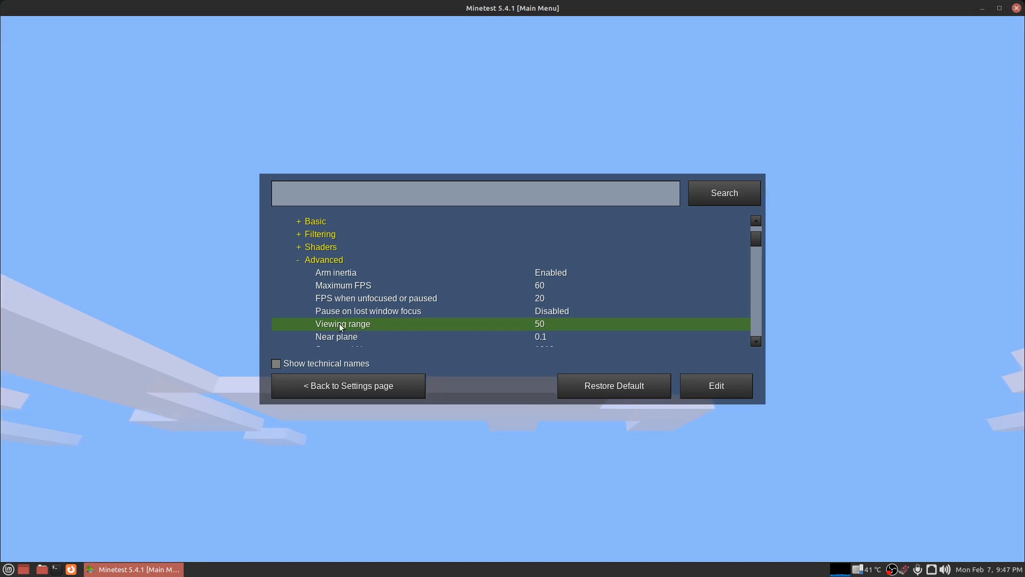
{"action": "left_click", "coordinate": [715, 386]}
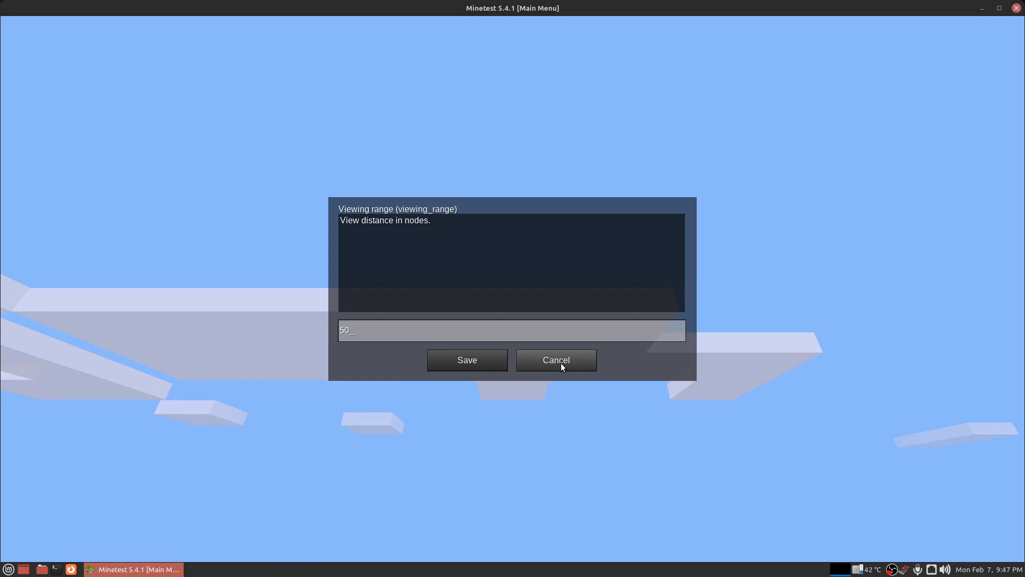
{"action": "left_click", "coordinate": [555, 360]}
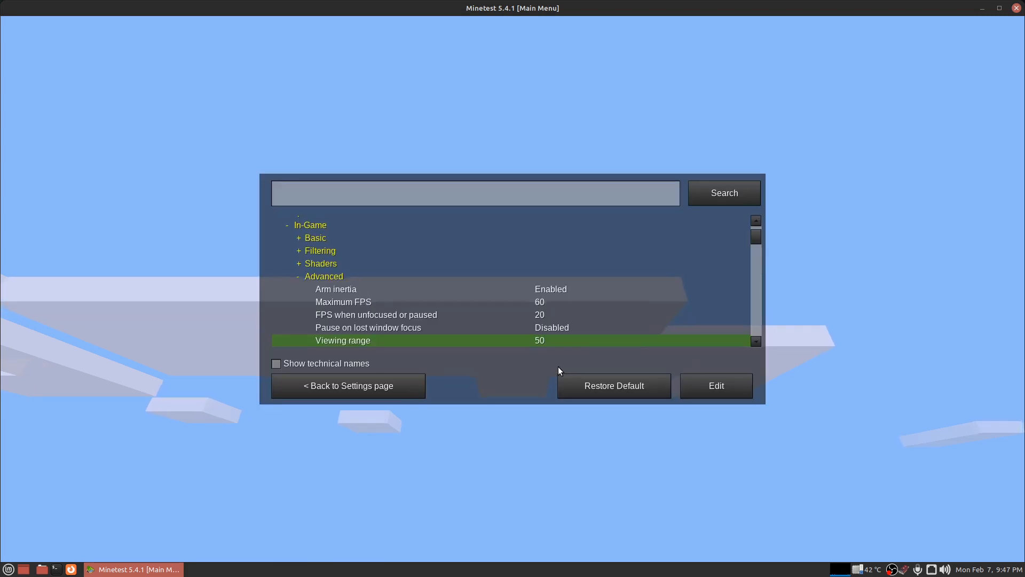